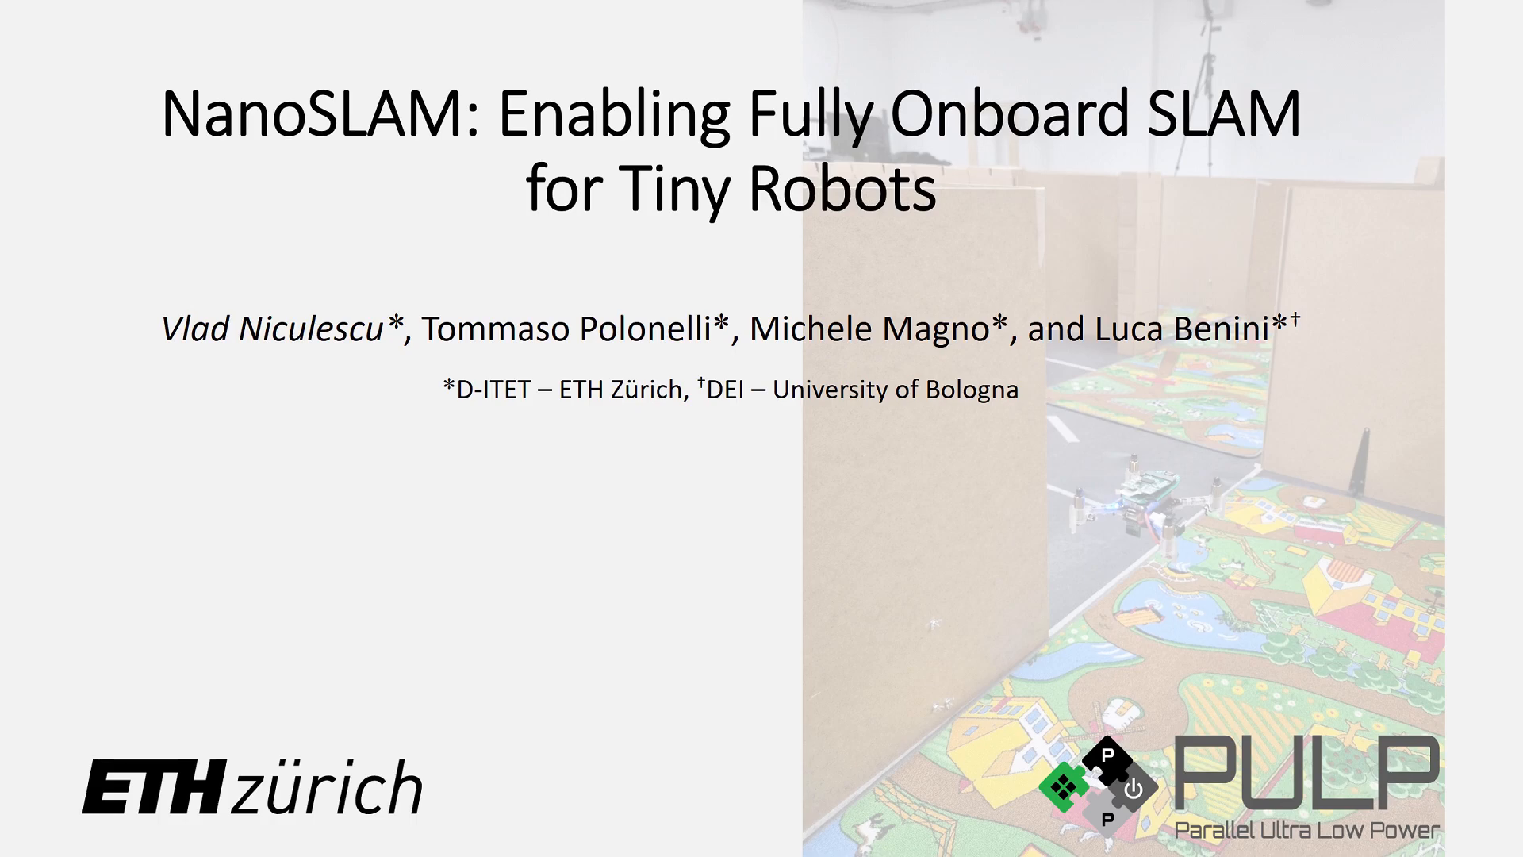
{"action": "key", "text": "Right"}
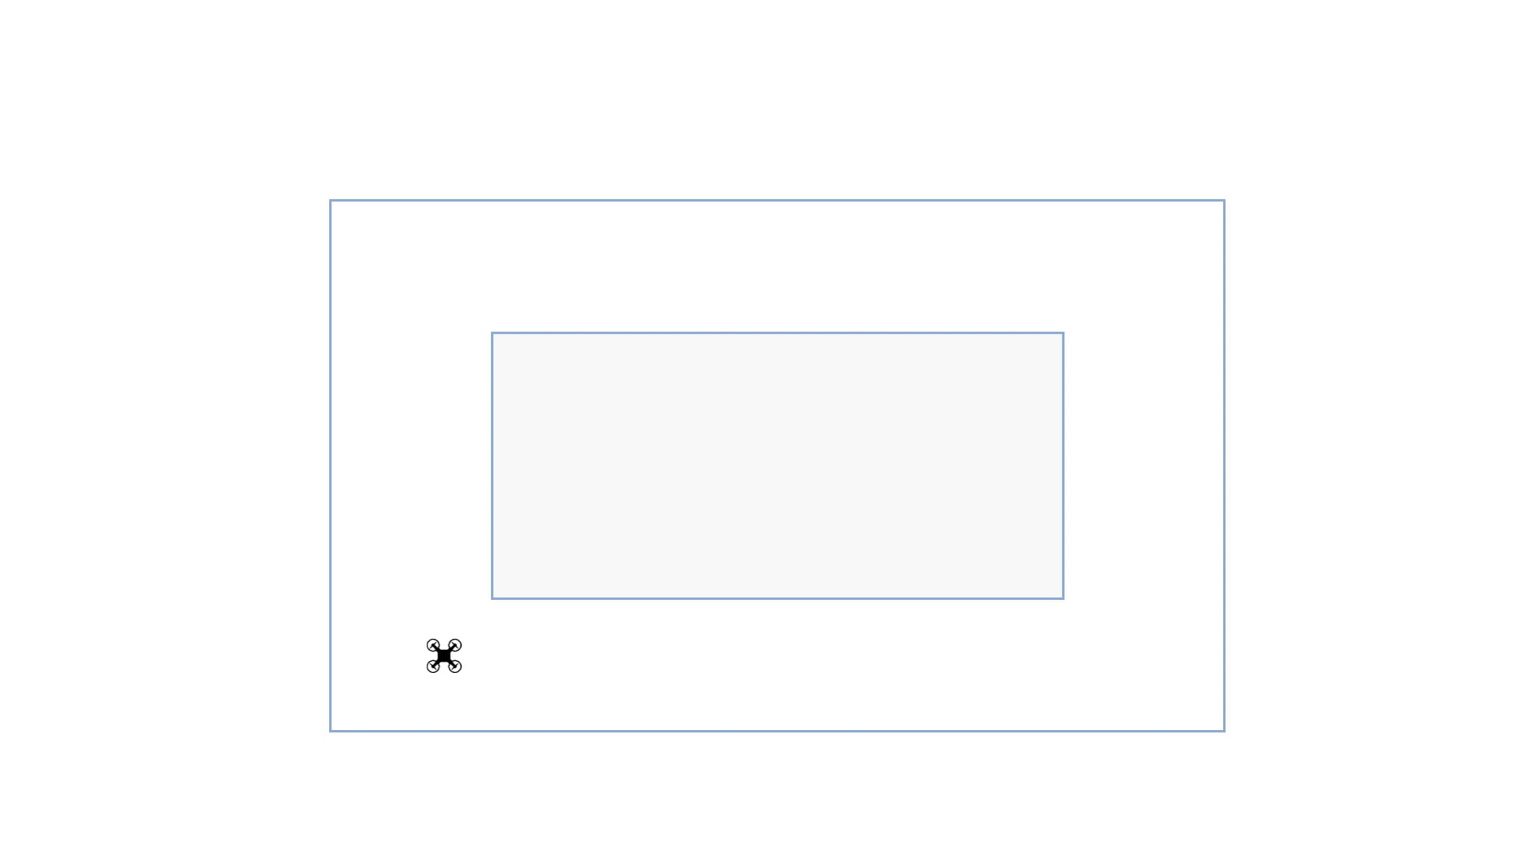
{"action": "mouse_move", "coordinate": [1086, 266]}
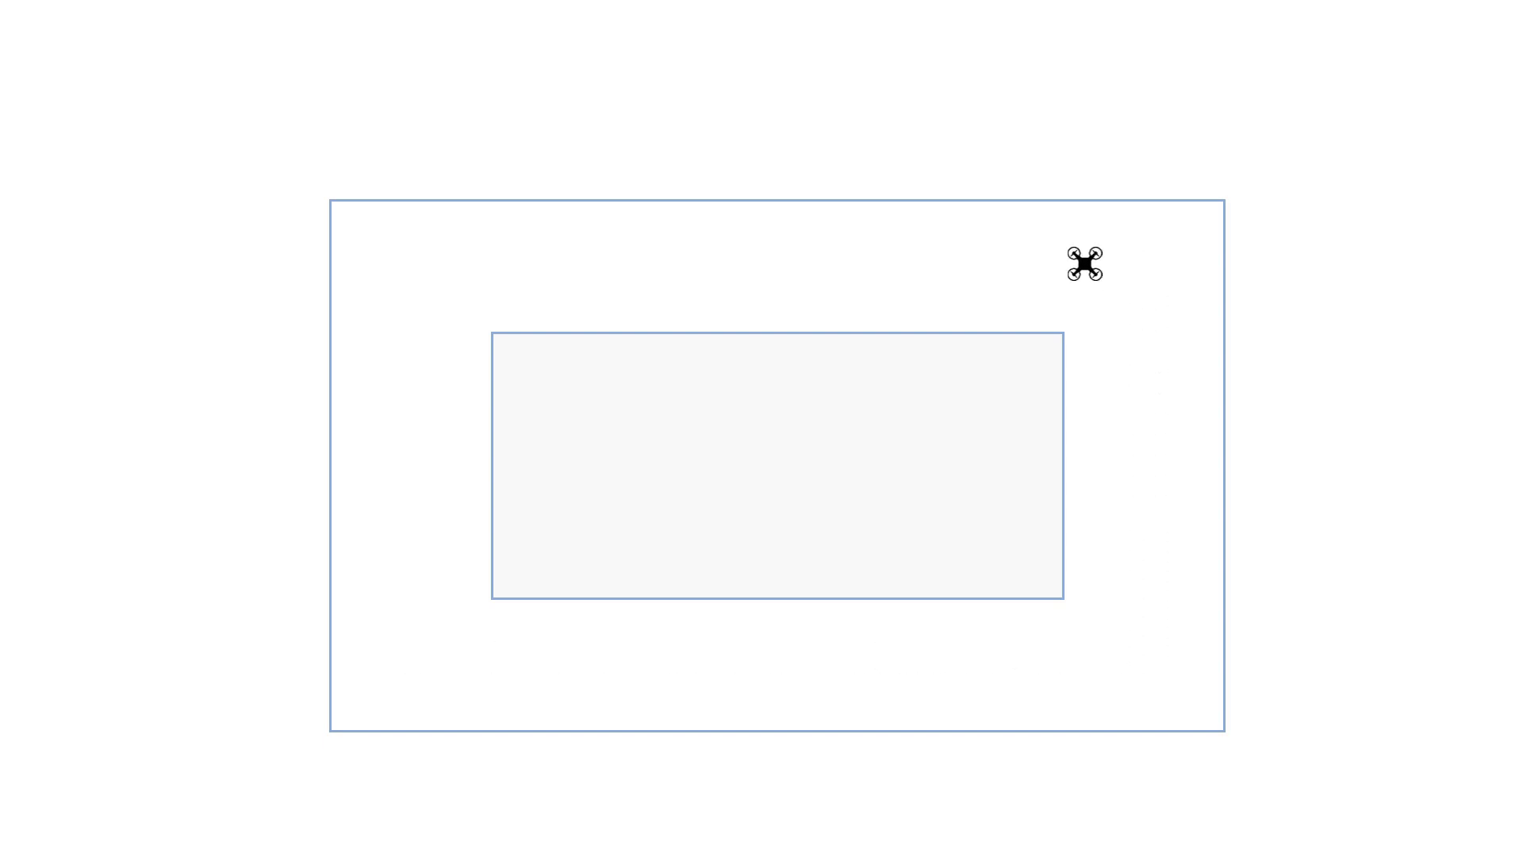
{"action": "mouse_move", "coordinate": [420, 649]}
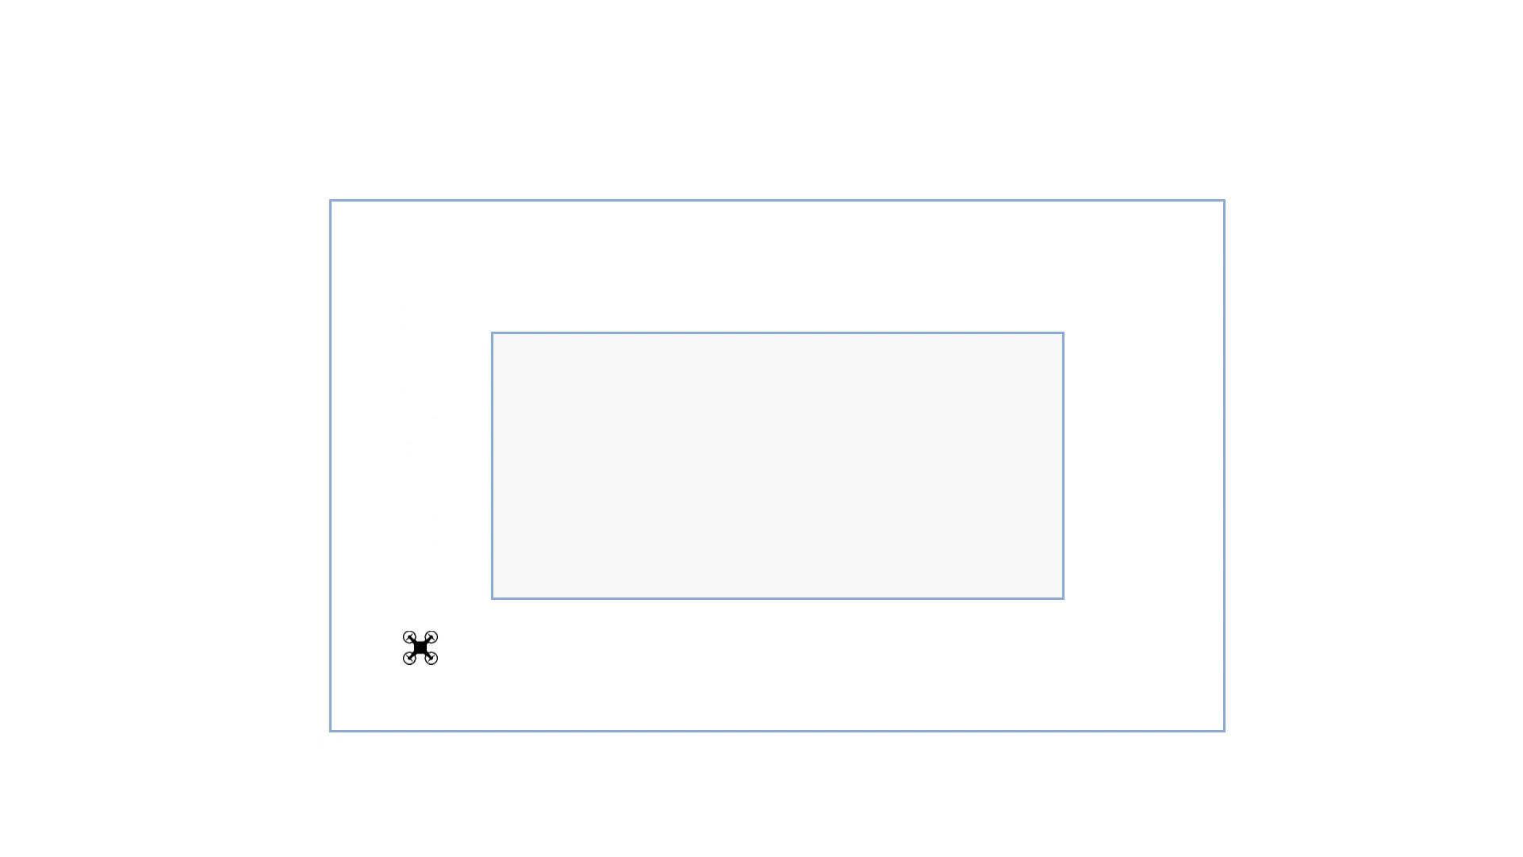